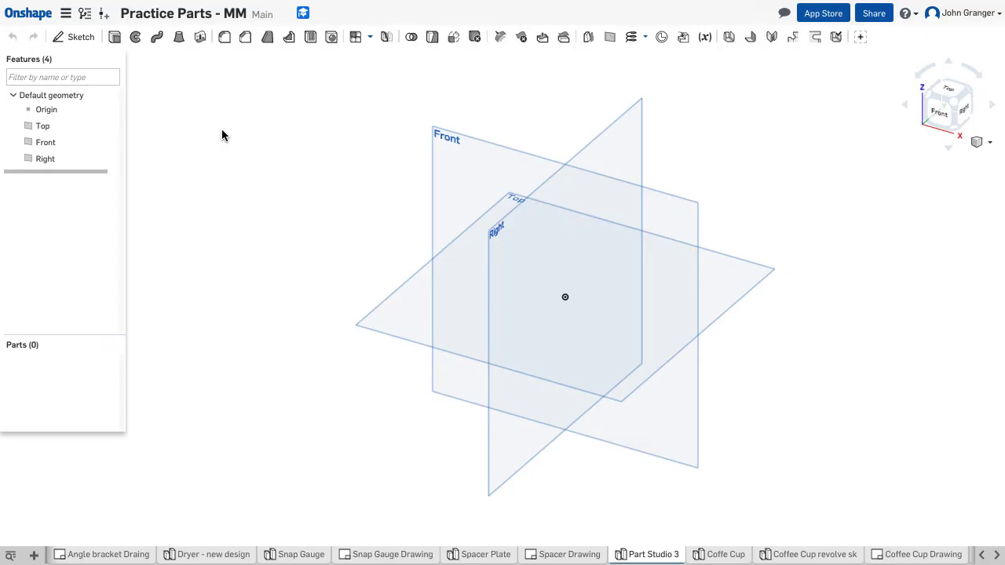
Step: Start a new sketch on the Front plane
left_click(73, 37)
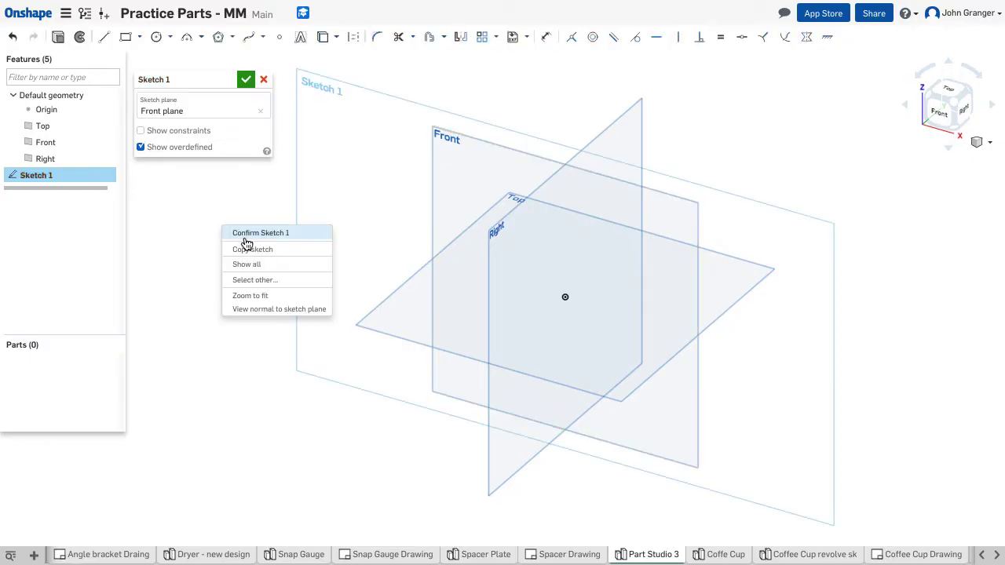
Step: Draw a center-point rectangle on the origin, dimensioned 500 wide by 300 tall
left_click(279, 308)
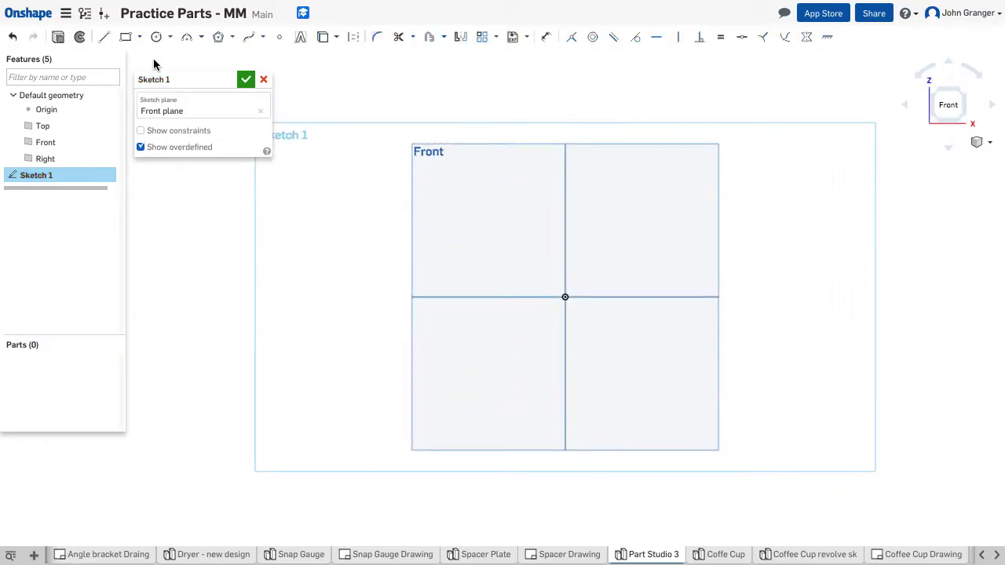
left_click(139, 37)
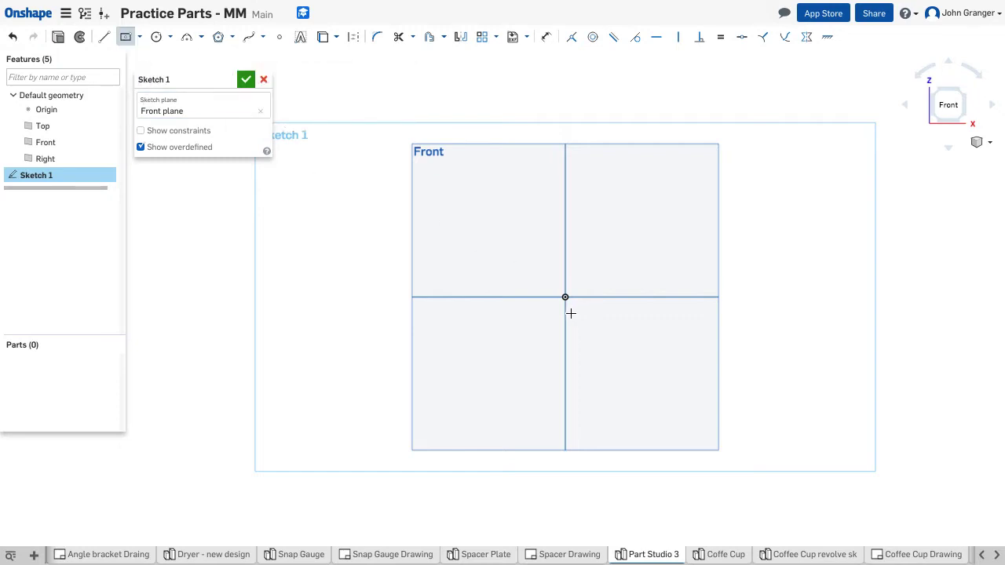
mouse_move(498, 253)
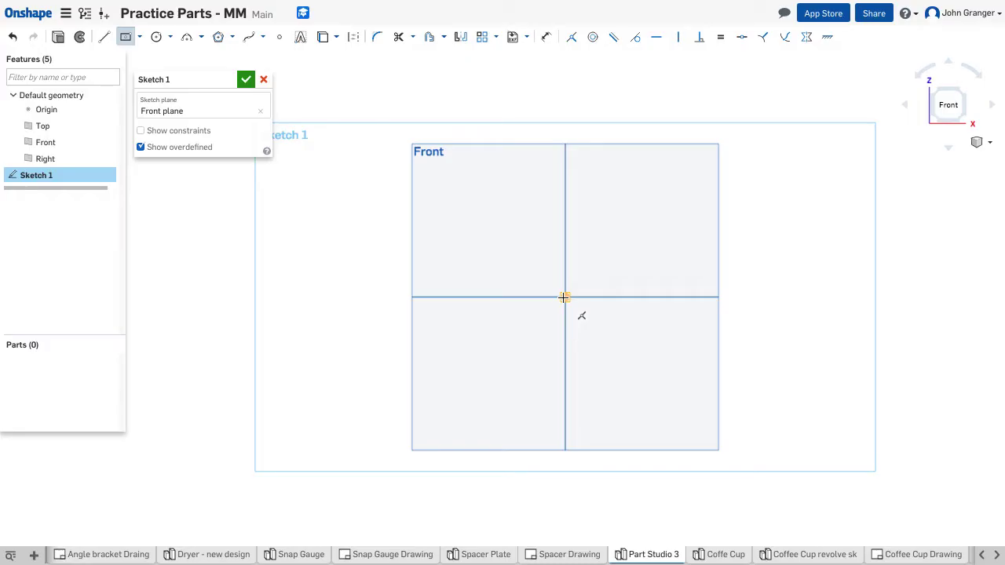
left_click_drag(565, 297, 650, 254)
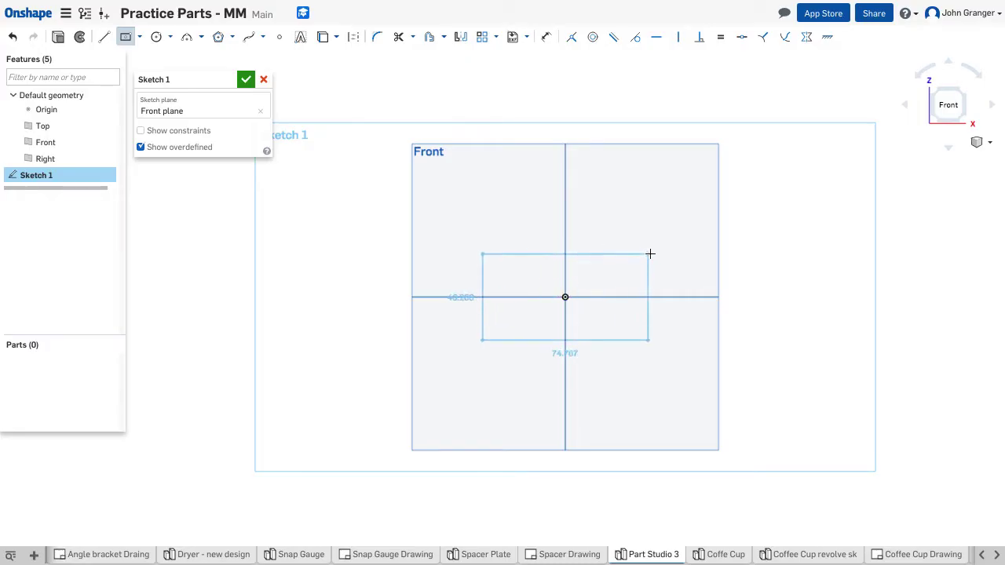
left_click_drag(650, 254, 700, 228)
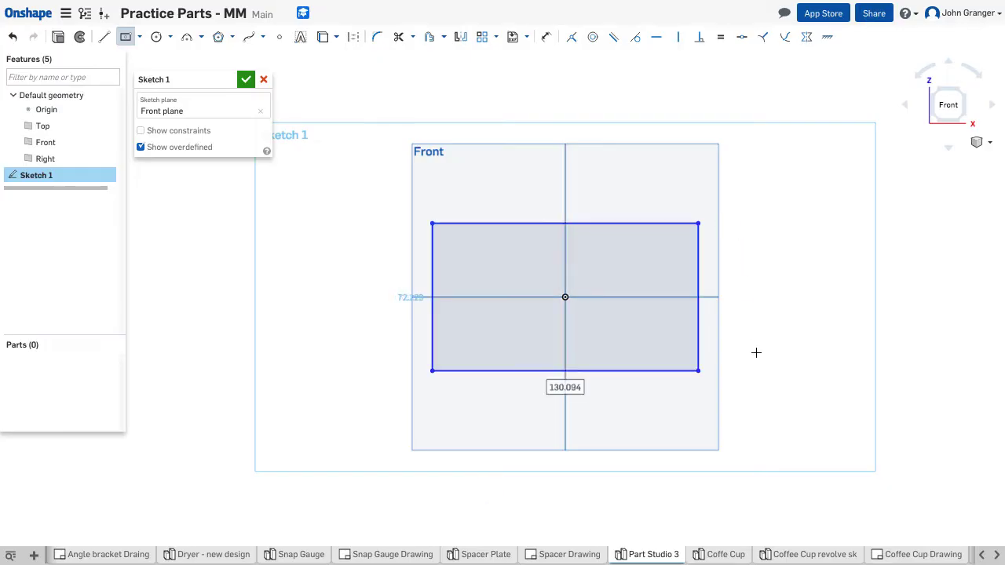
mouse_move(572, 405)
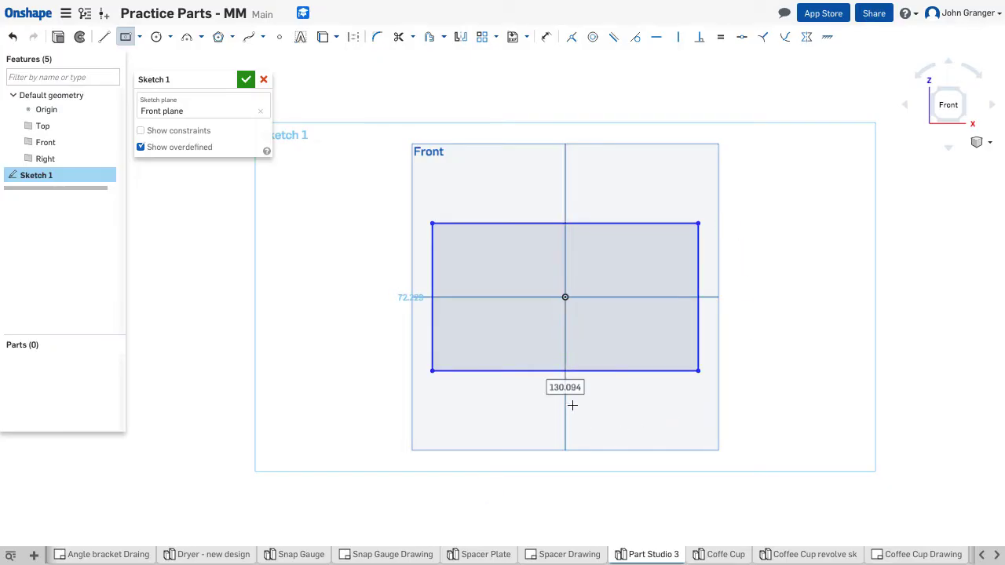
mouse_move(609, 415)
type("500")
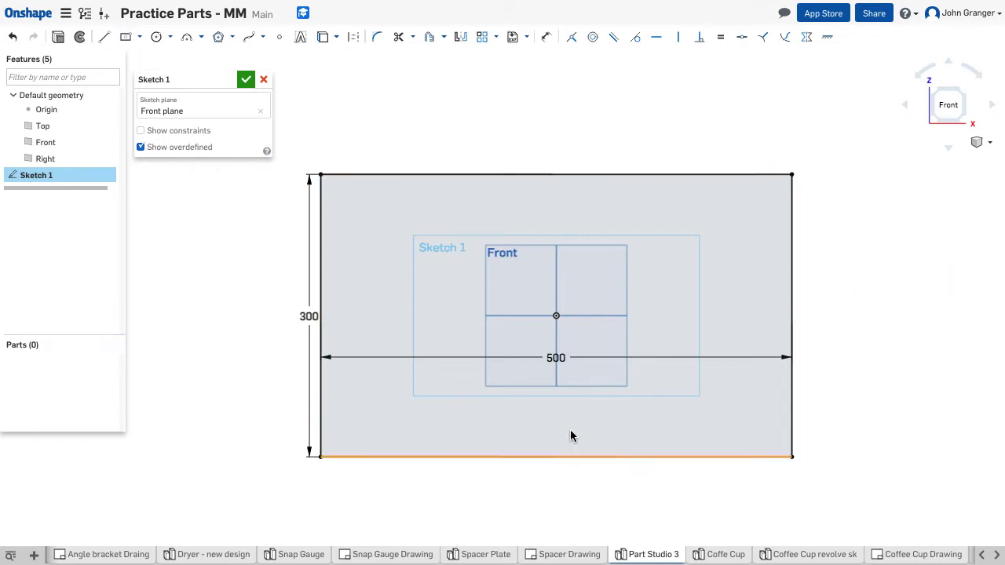
left_click(309, 315)
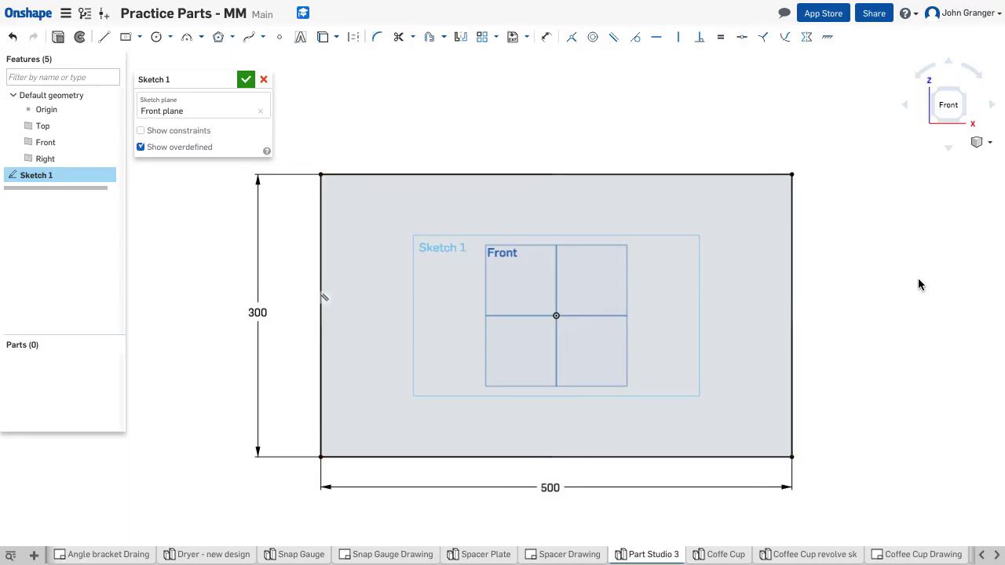
mouse_move(835, 216)
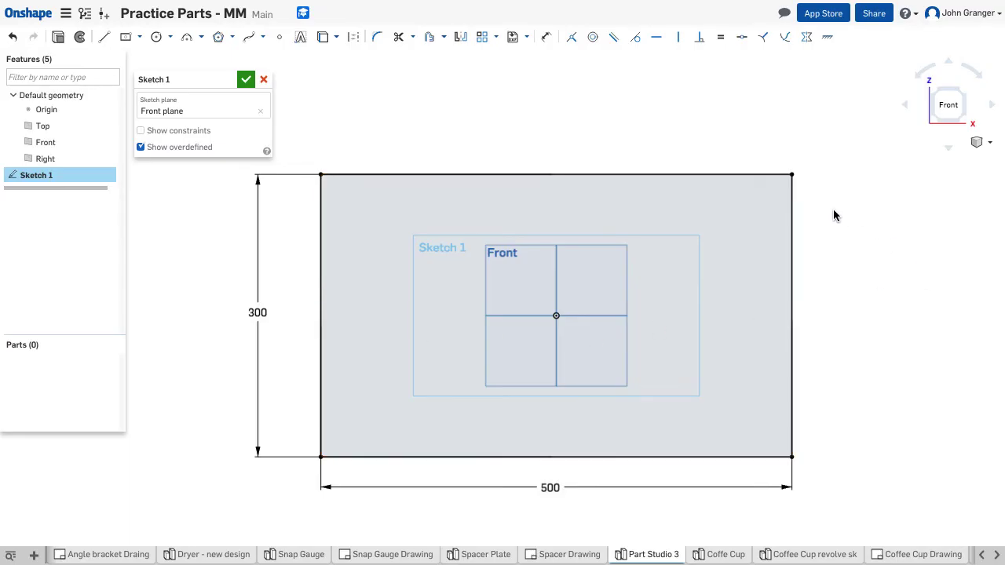
mouse_move(671, 348)
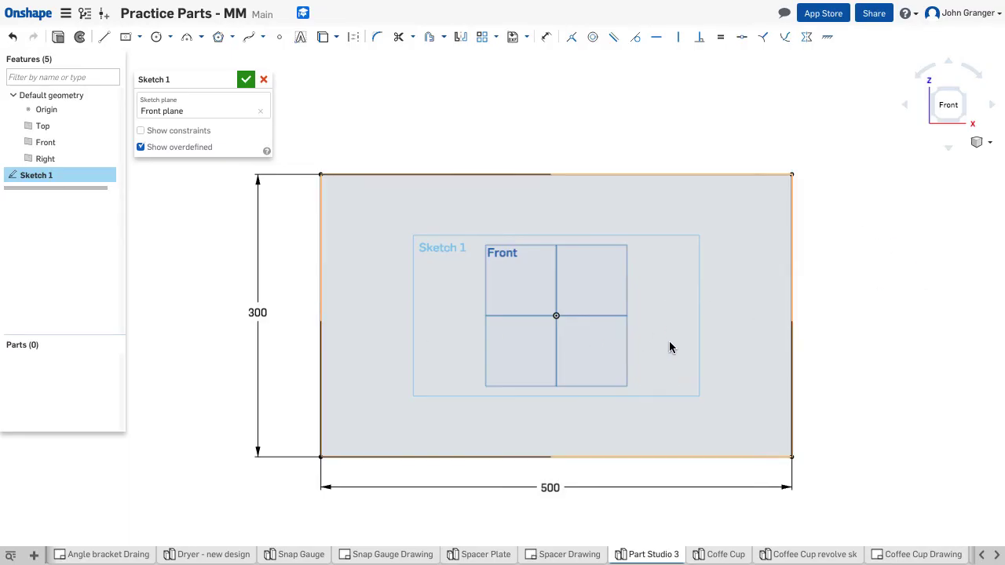
mouse_move(859, 271)
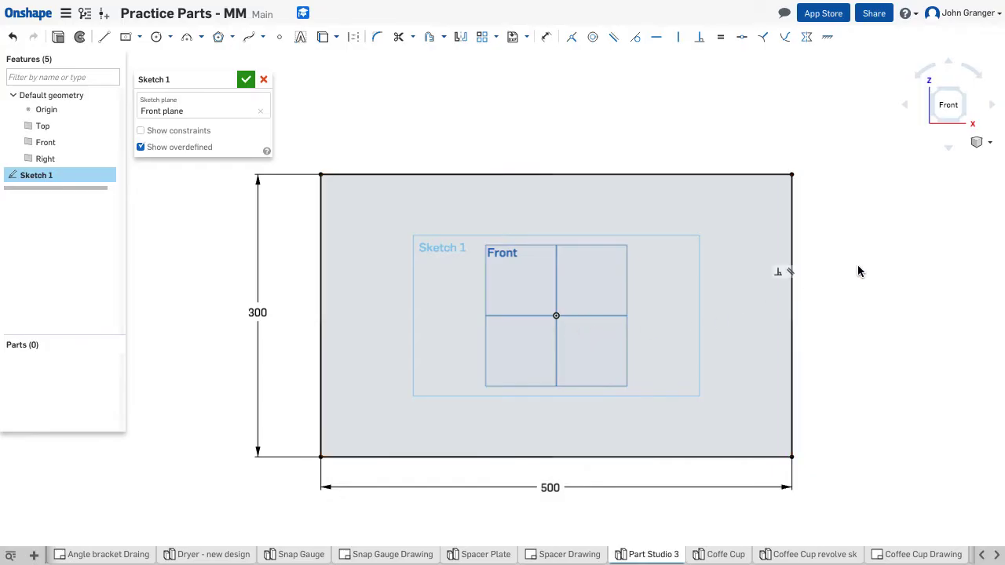
mouse_move(861, 222)
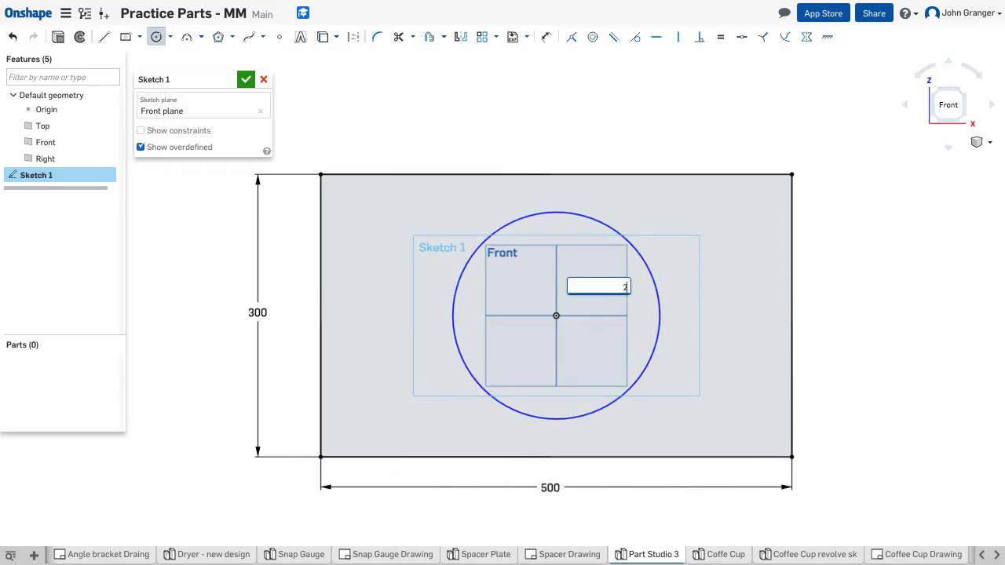
Step: Set the circle at the origin to a 200 diameter
type("200")
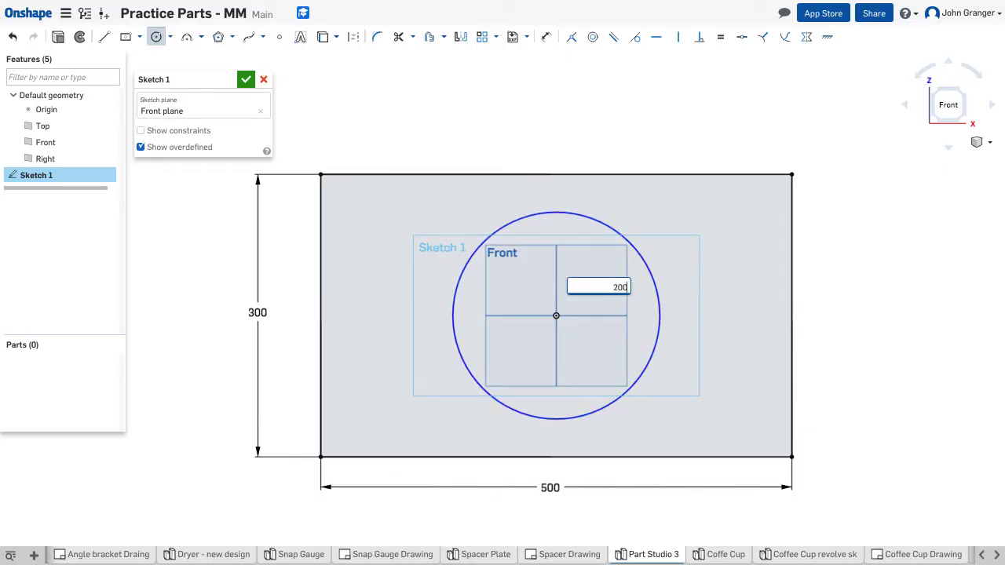
key("Return")
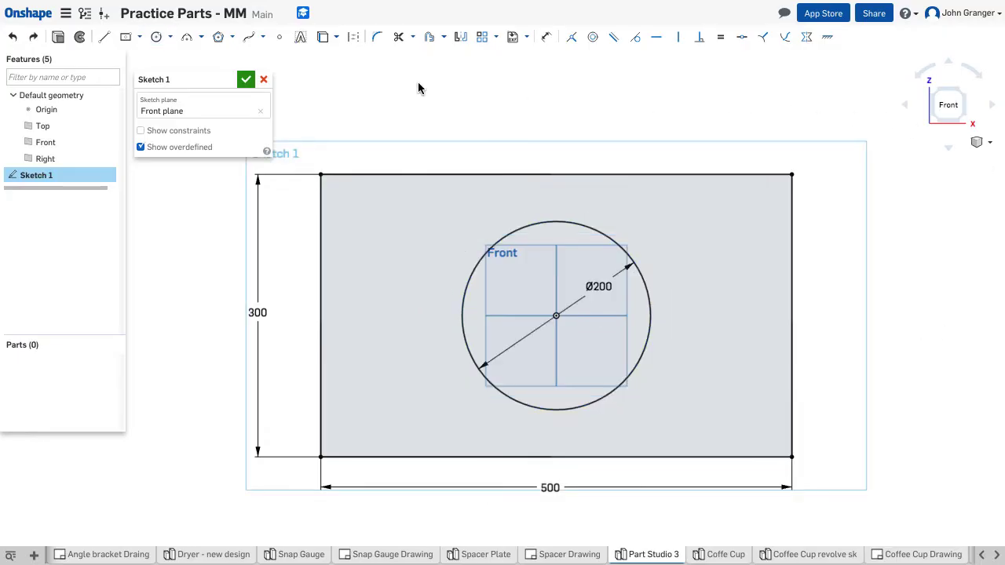
mouse_move(156, 37)
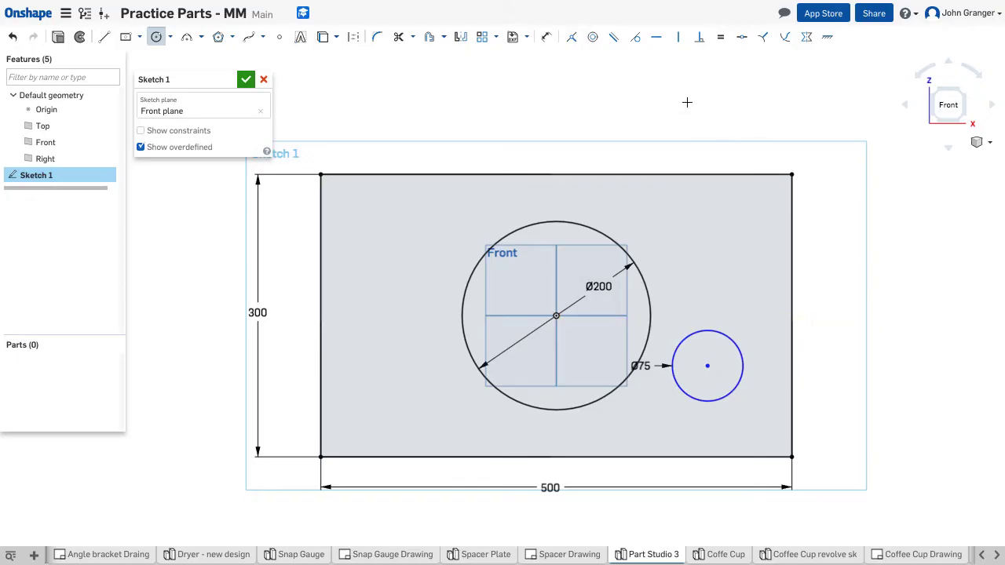
Step: Locate the small circle 75 from the right edge and 100 from the bottom
left_click(571, 37)
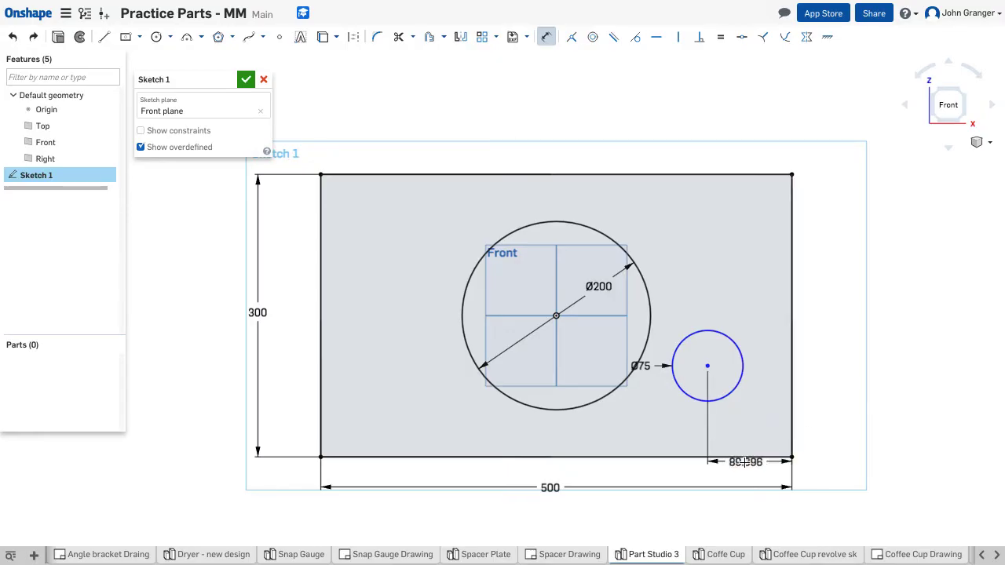
double_click(743, 461)
type("75")
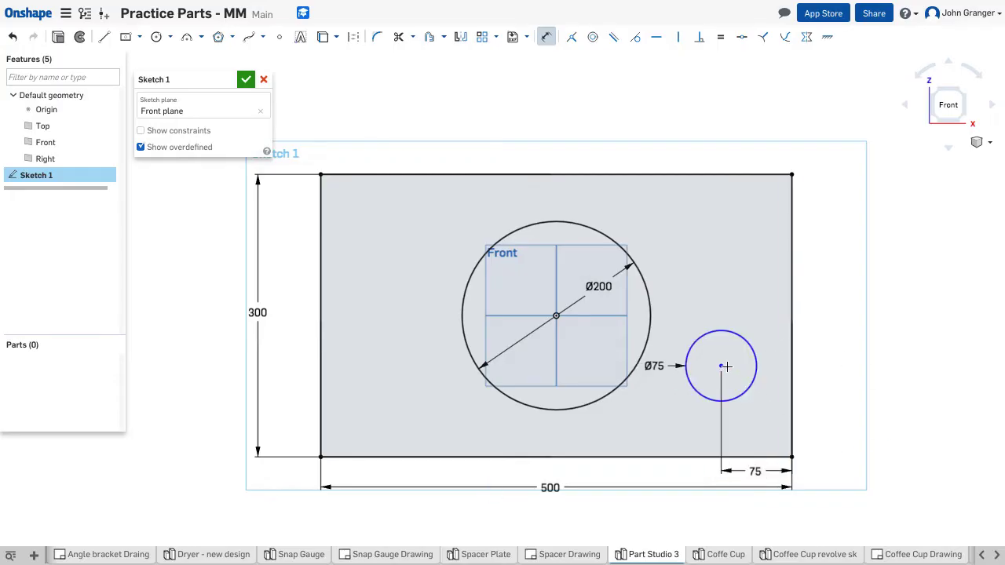
mouse_move(765, 457)
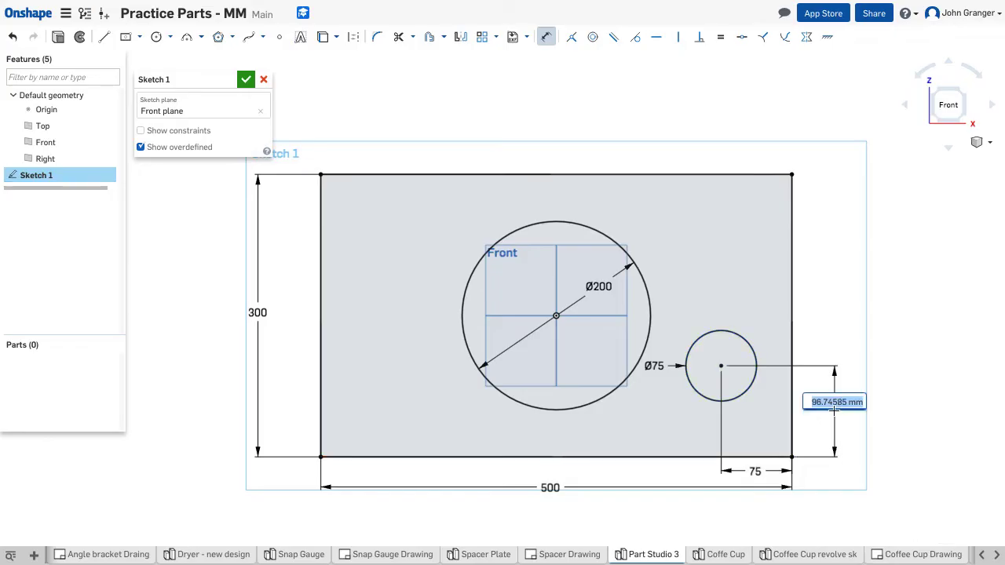
type("100")
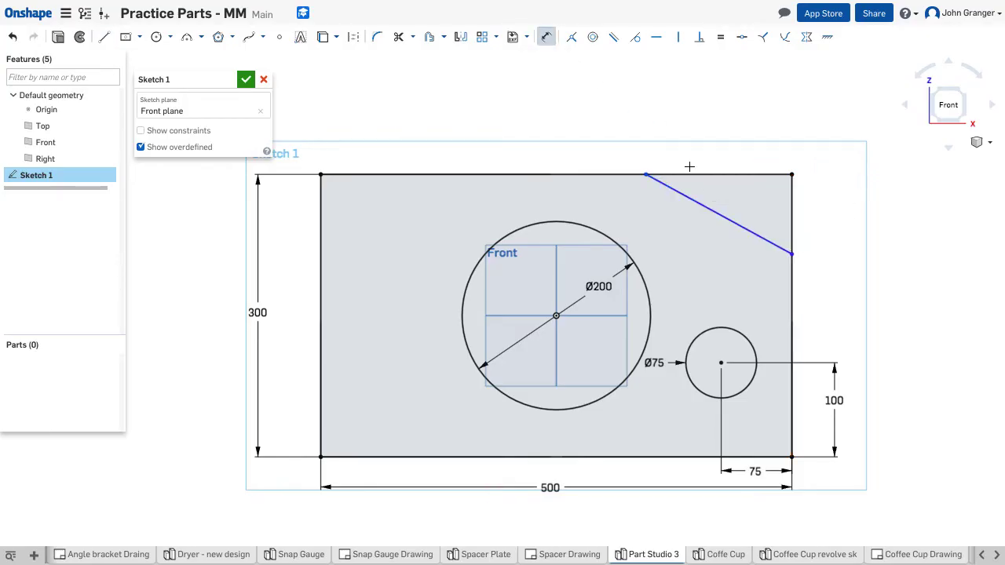
mouse_move(777, 170)
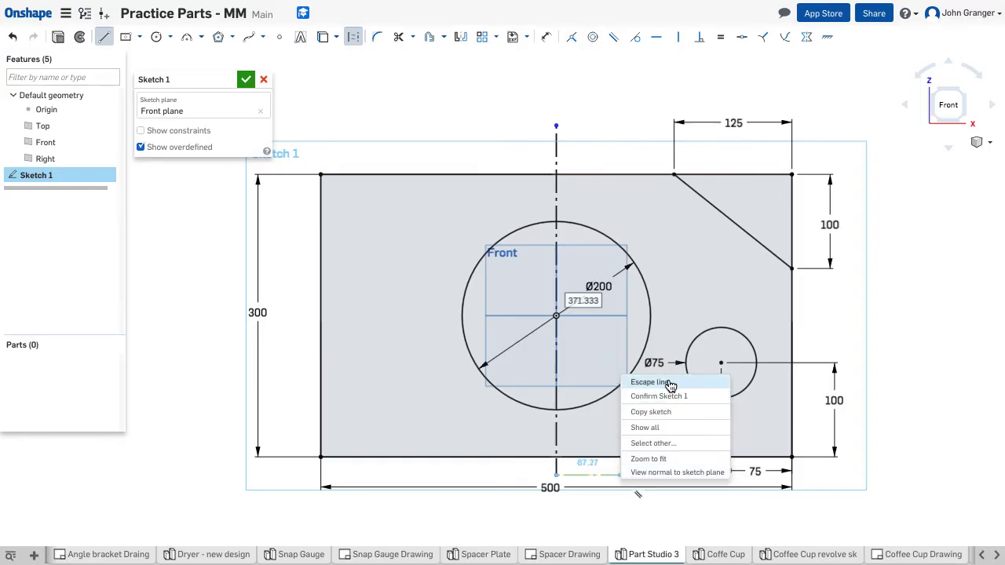
Step: Finish the vertical construction line through the origin and large circle
left_click(651, 382)
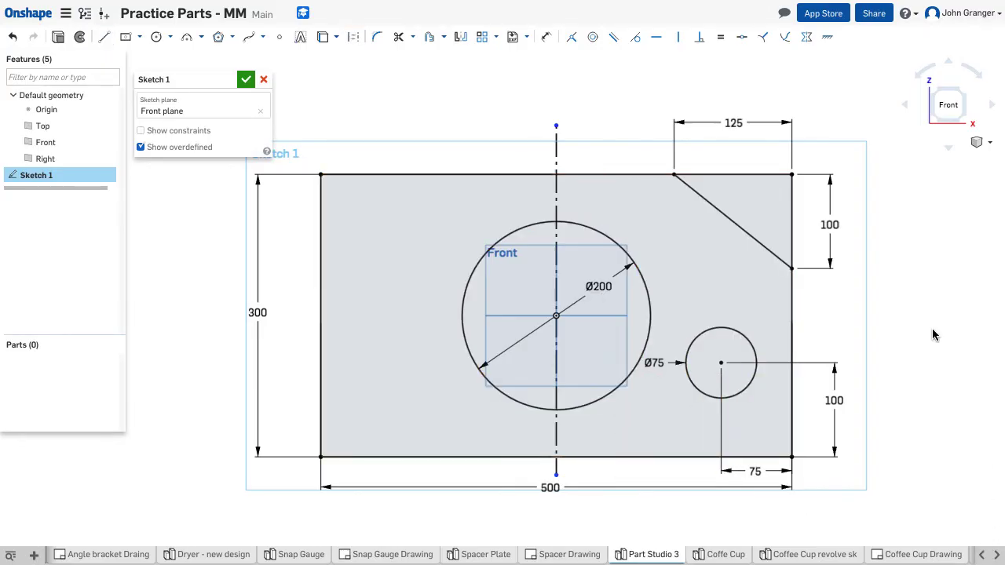
mouse_move(460, 53)
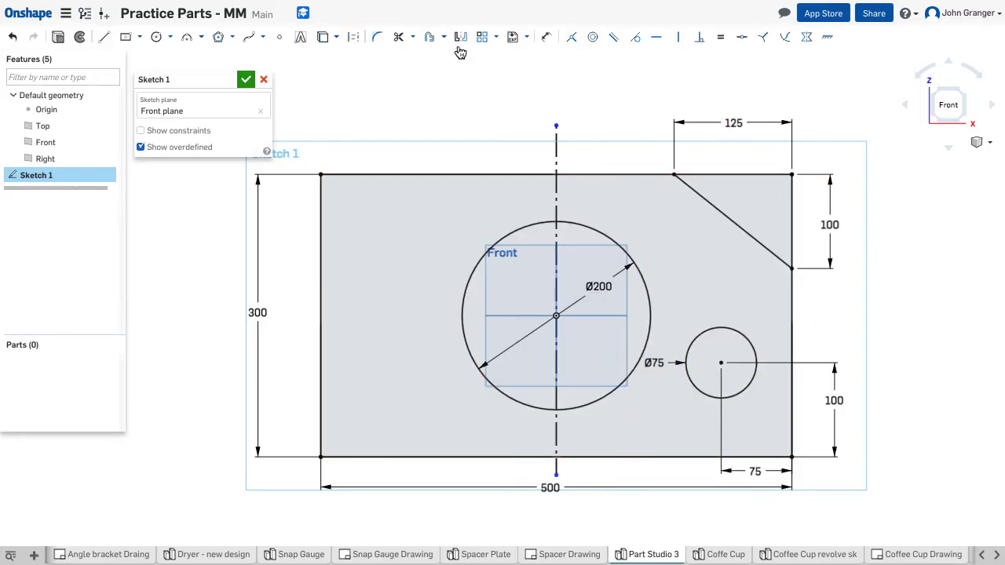
mouse_move(460, 37)
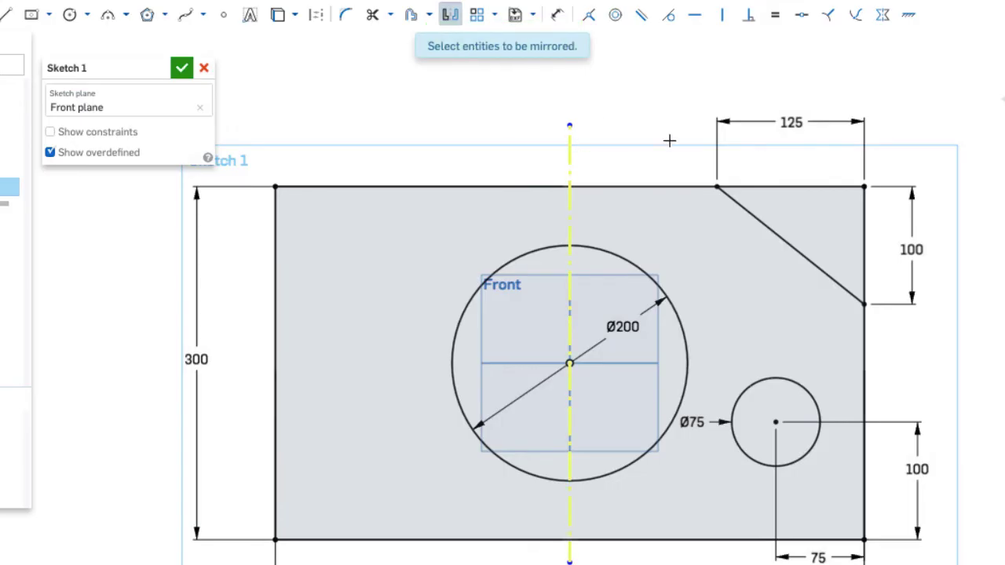
Step: Mirror the corner cut and Ø75 hole across the centerline to the left side
left_click(775, 421)
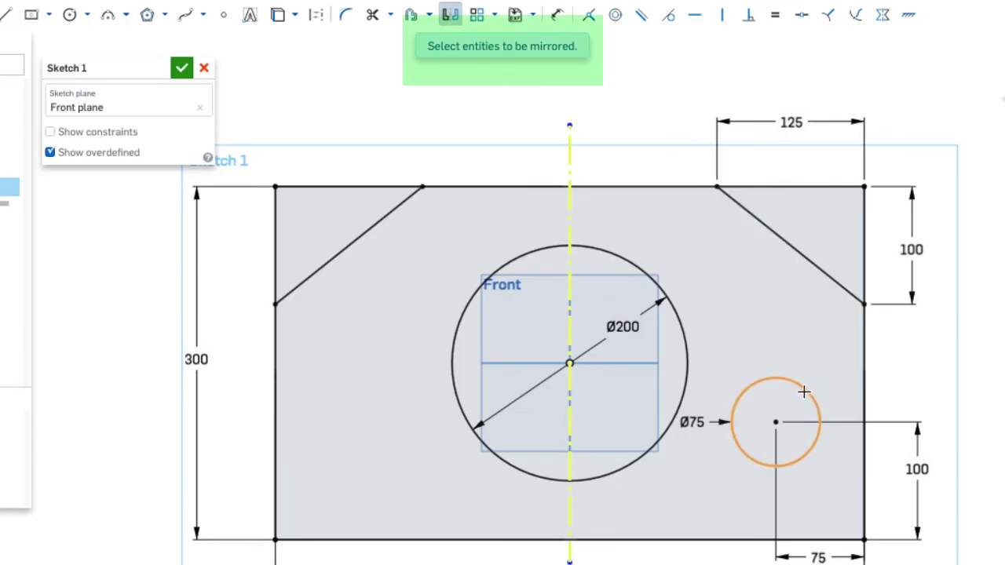
left_click(775, 422)
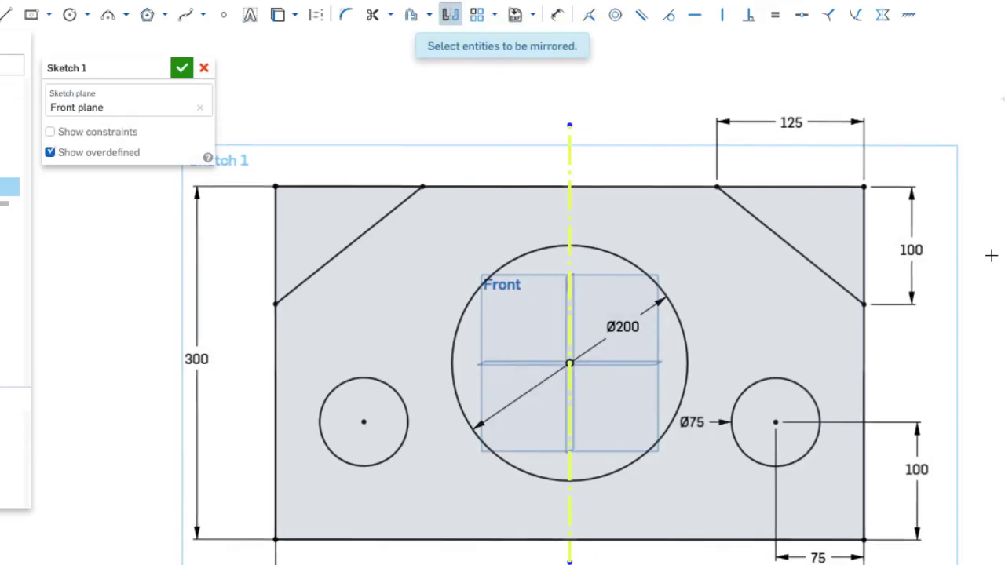
right_click(930, 251)
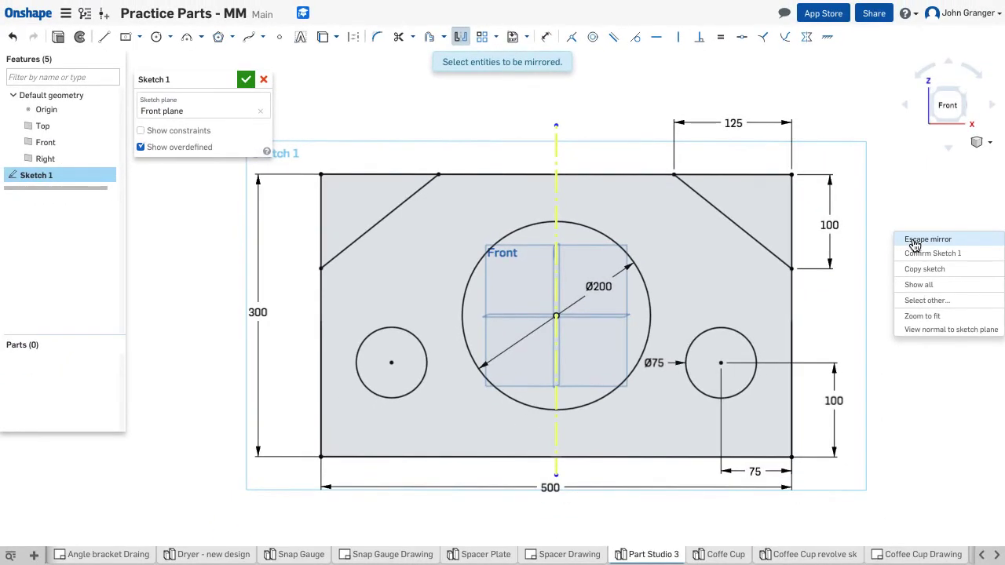
left_click(927, 239)
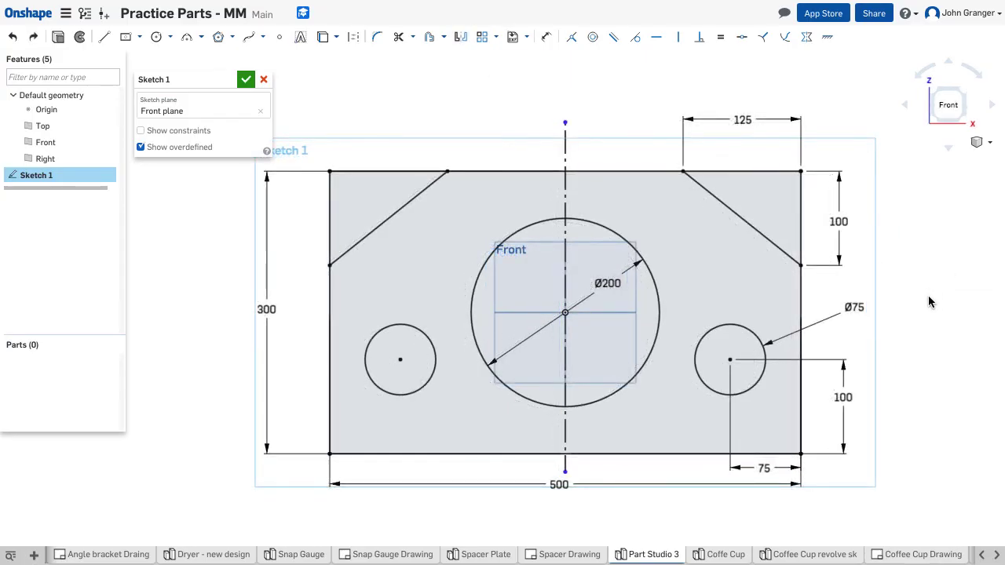
mouse_move(918, 285)
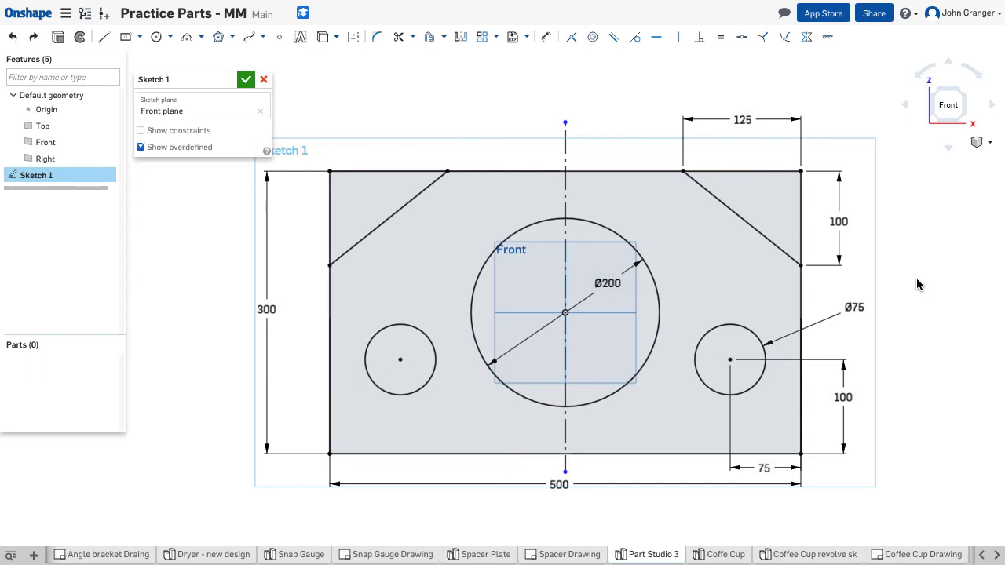
Step: Edit the side hole diameter dimension, entering 100
left_click(853, 307)
type("100")
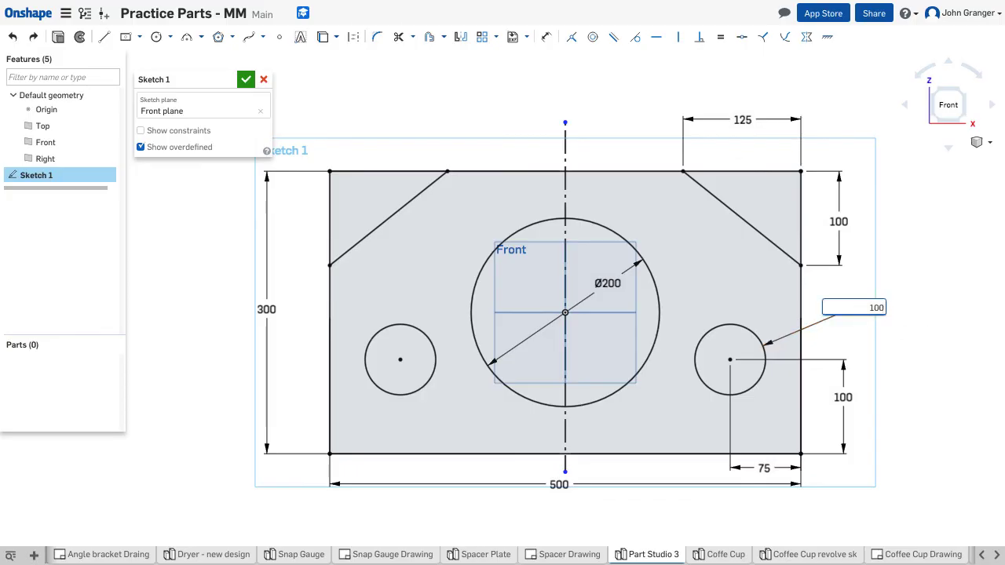
key("Return")
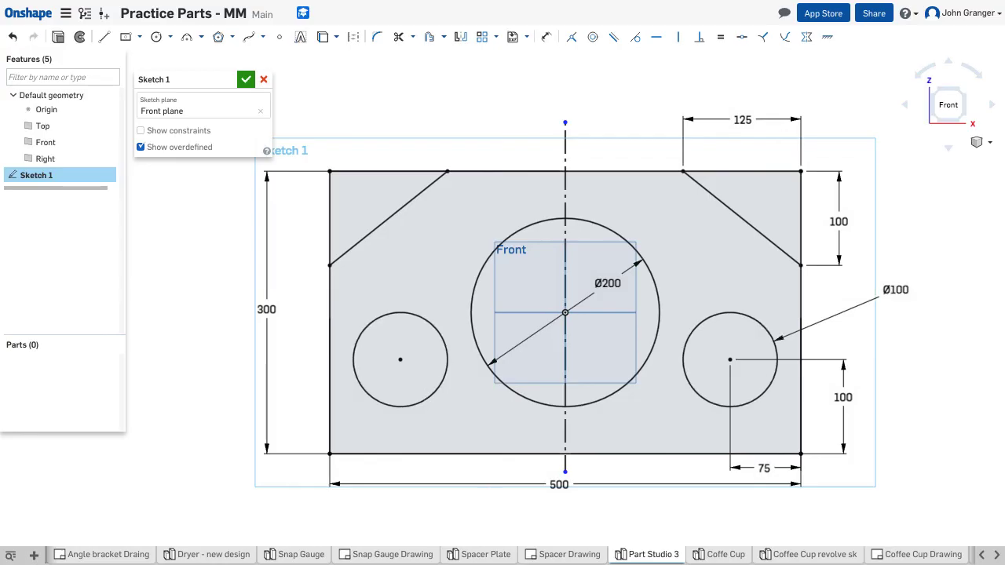
mouse_move(932, 334)
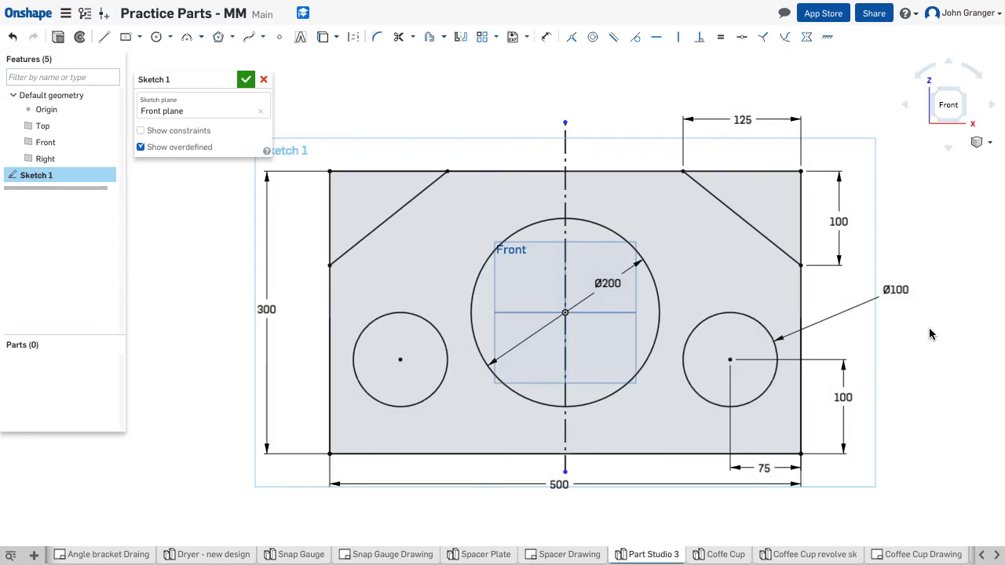
mouse_move(934, 289)
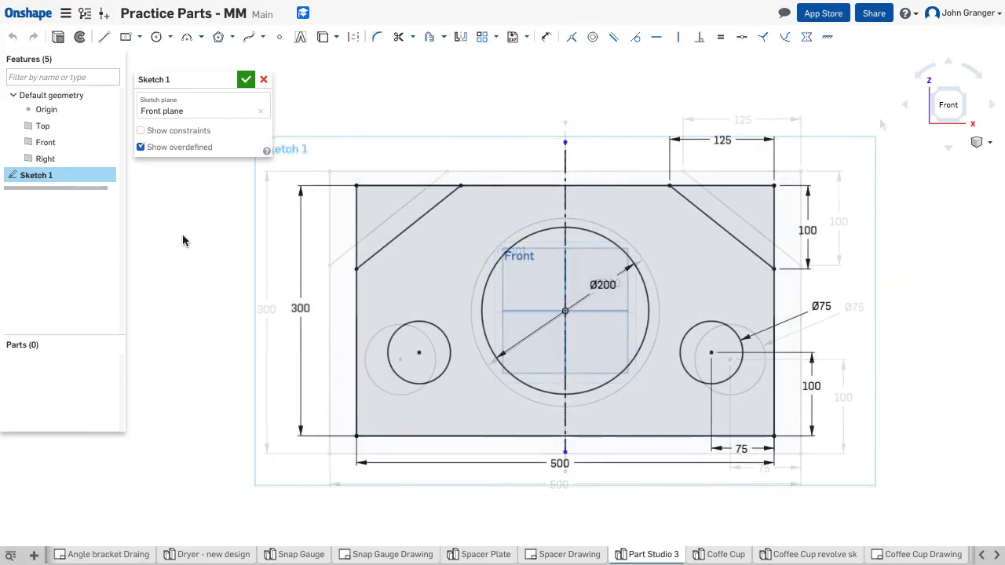
Step: Close Sketch 1 and orbit to an angled view of the plate profile
left_click(246, 79)
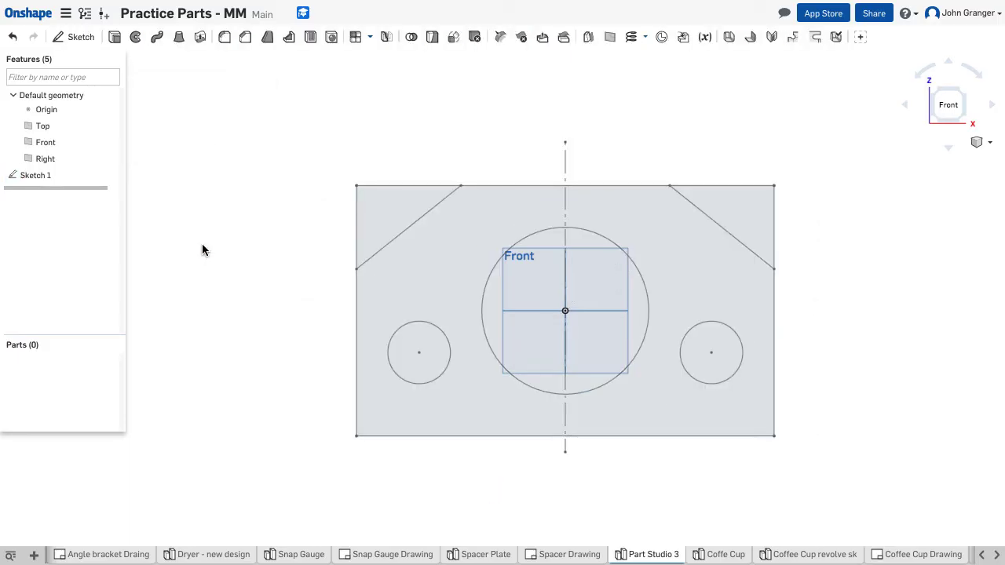
left_click_drag(565, 310, 573, 298)
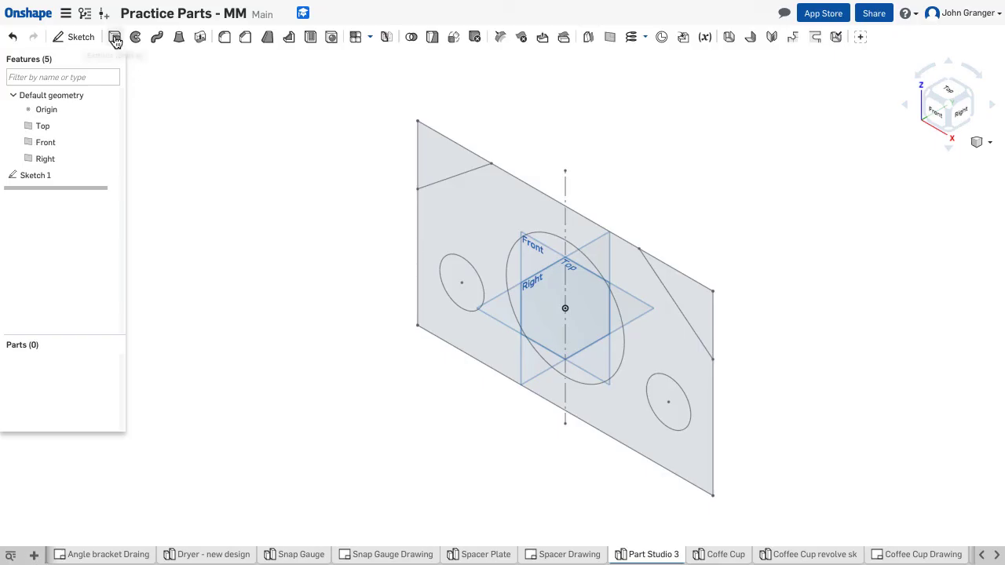
Step: Extrude the plate sketch 50 mm into solid Part 1
left_click(114, 36)
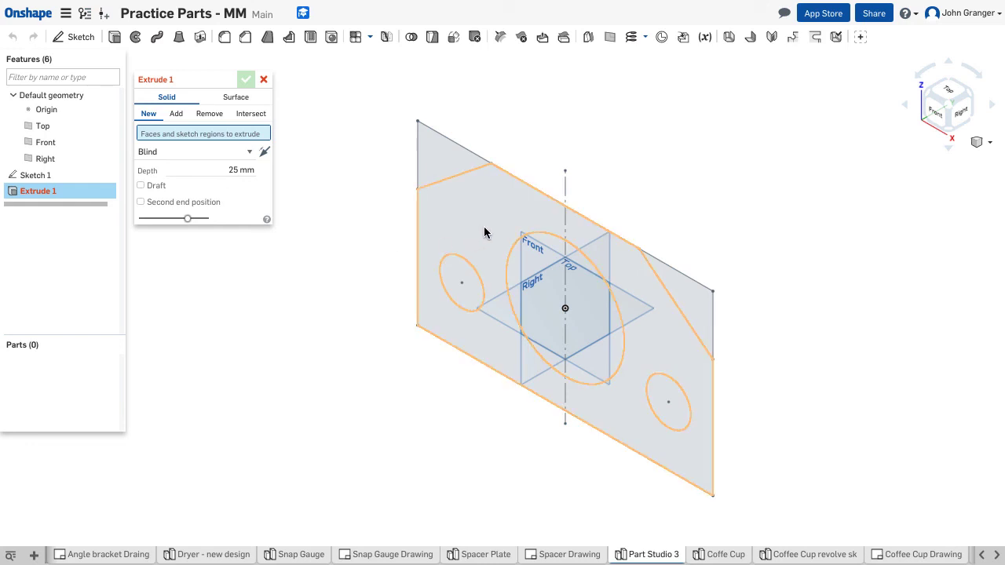
mouse_move(475, 228)
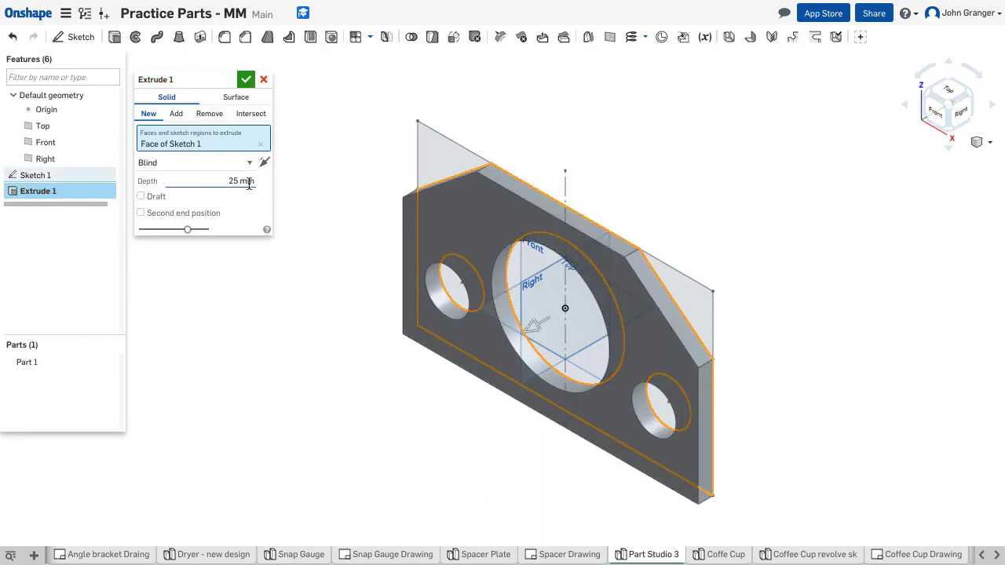
left_click(220, 180)
type("50")
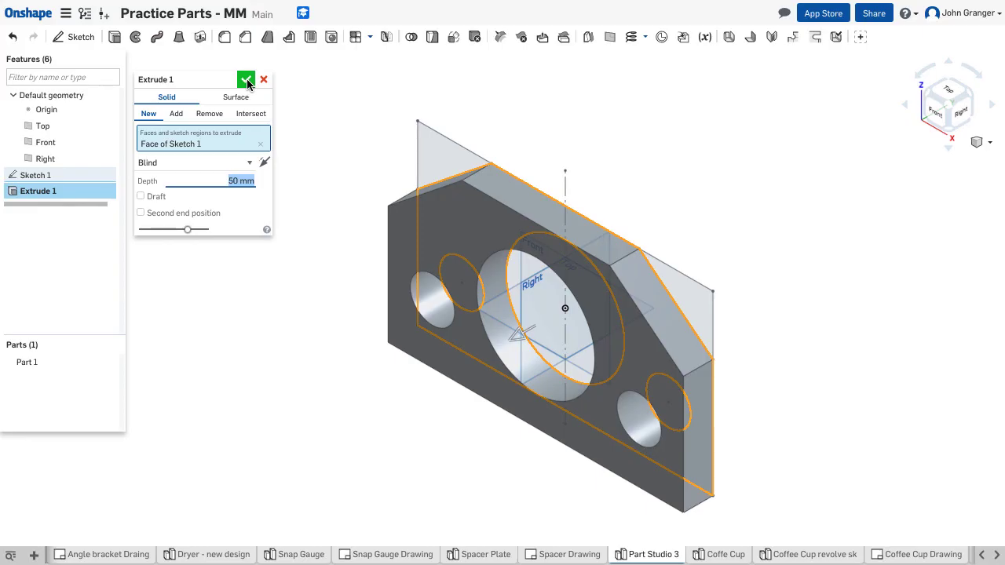
left_click(246, 79)
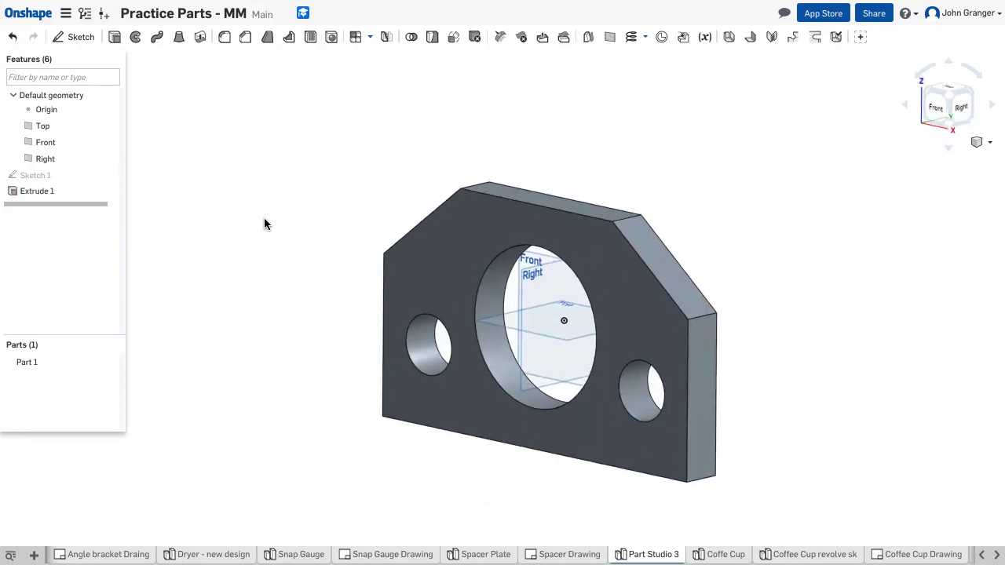